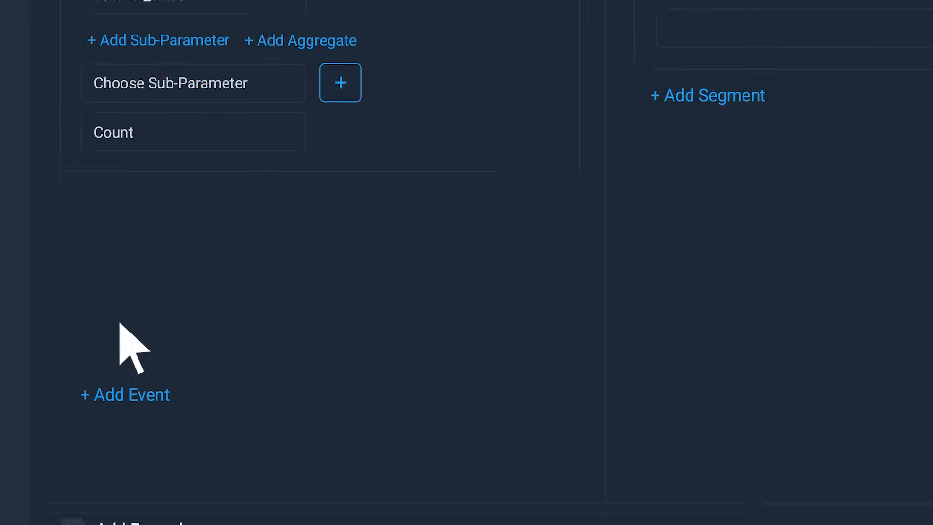
Step: Add Tutorial_Complete as counted event B, segment by Build Version, and group by Character
left_click(125, 395)
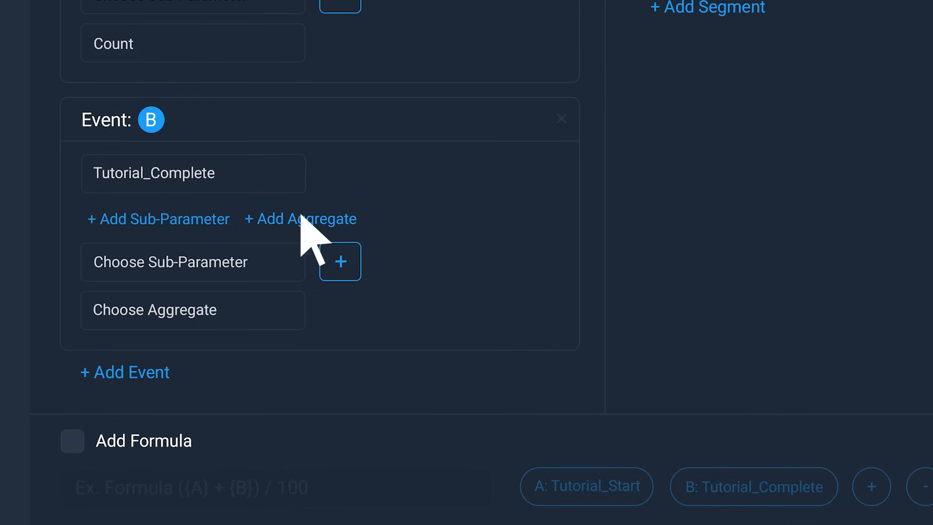
left_click(706, 7)
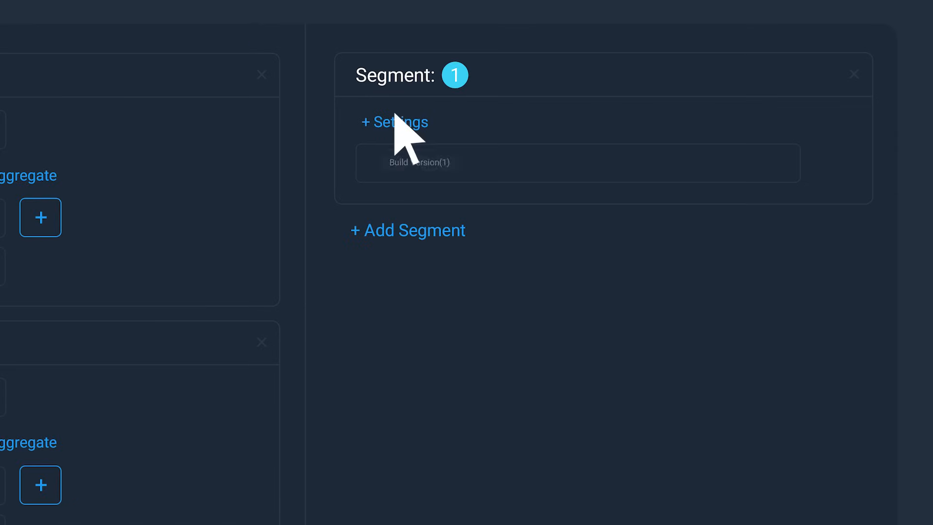
left_click(408, 230)
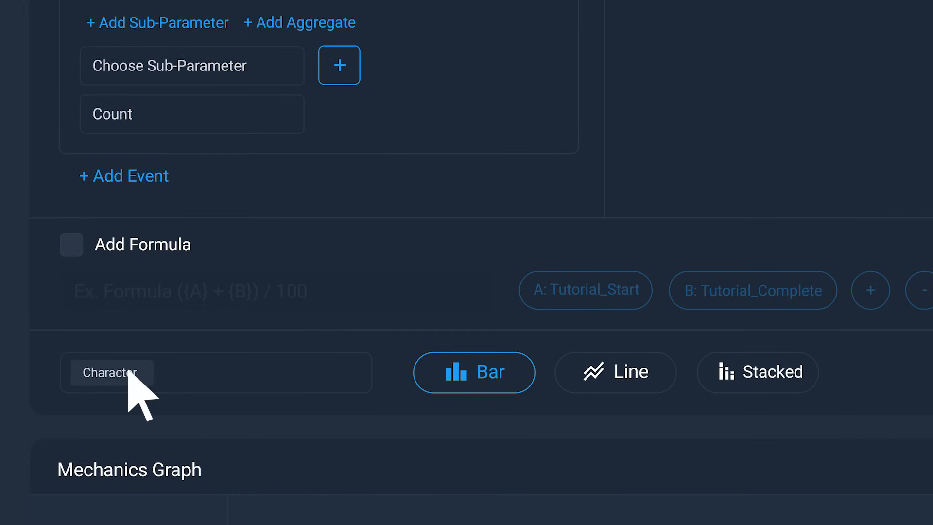
Step: Apply the query to render bar counts of events A and B for Viking, Warrior and Archer
scroll("right", 3)
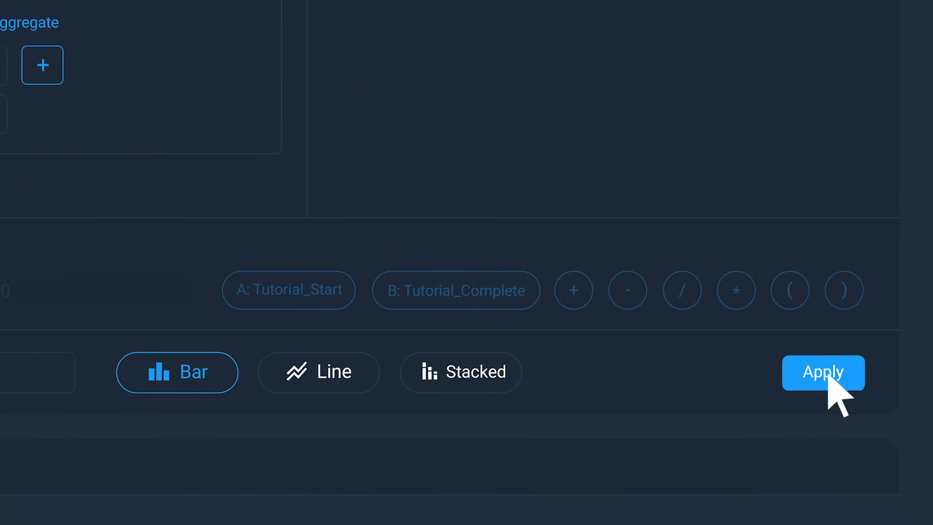
left_click(823, 372)
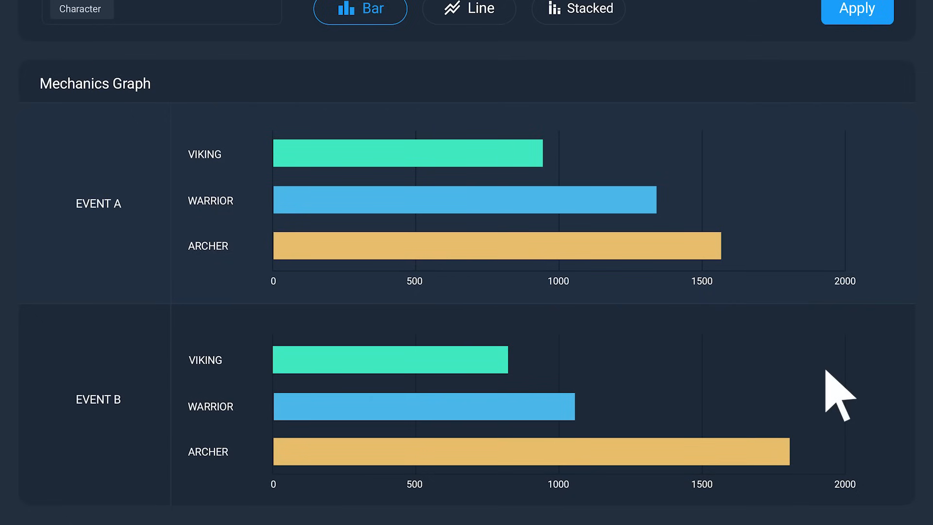
Step: Apply the formula ( {A} / {B} ) as a daily line chart per character, Nov 11 to Nov 17
scroll("up", 3)
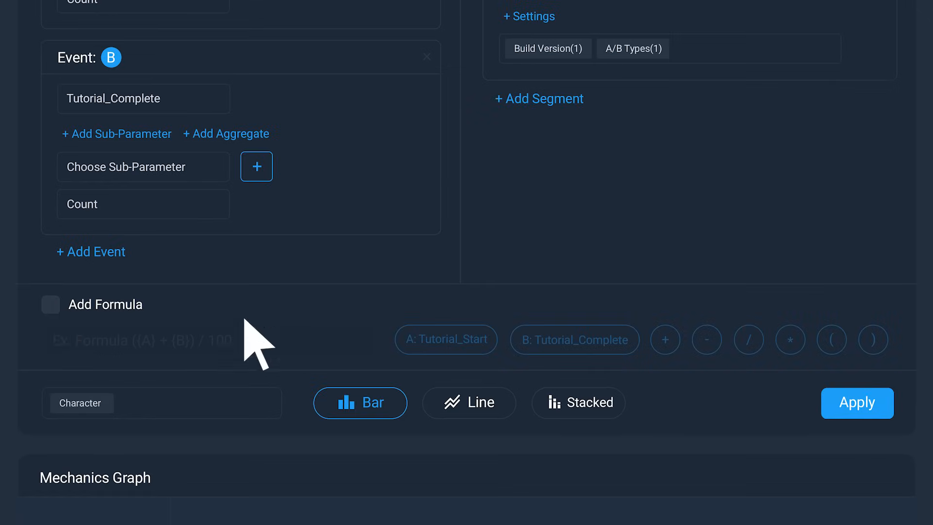
left_click(49, 305)
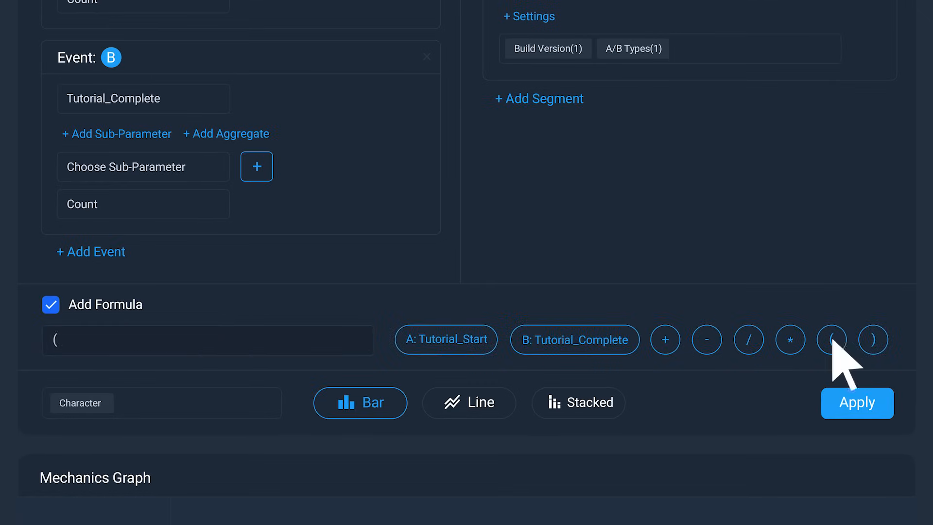
left_click(445, 339)
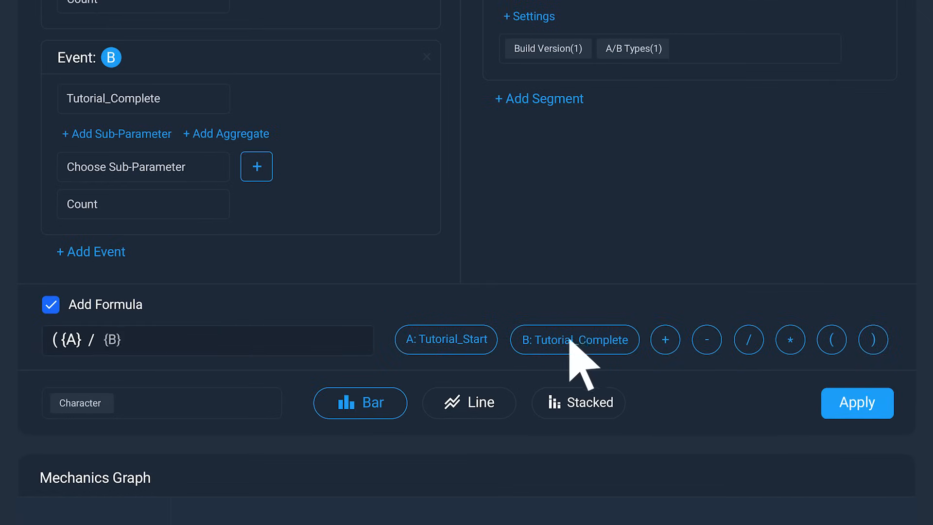
left_click(872, 339)
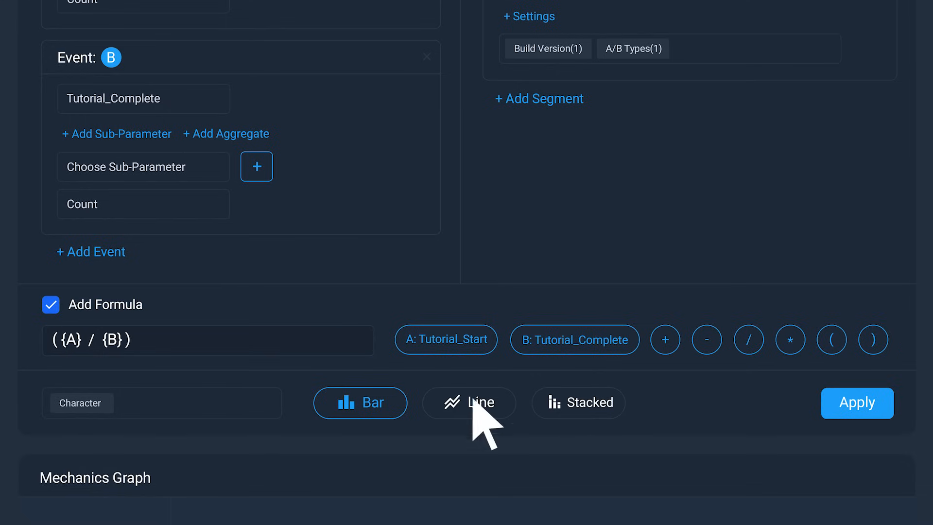
left_click(468, 402)
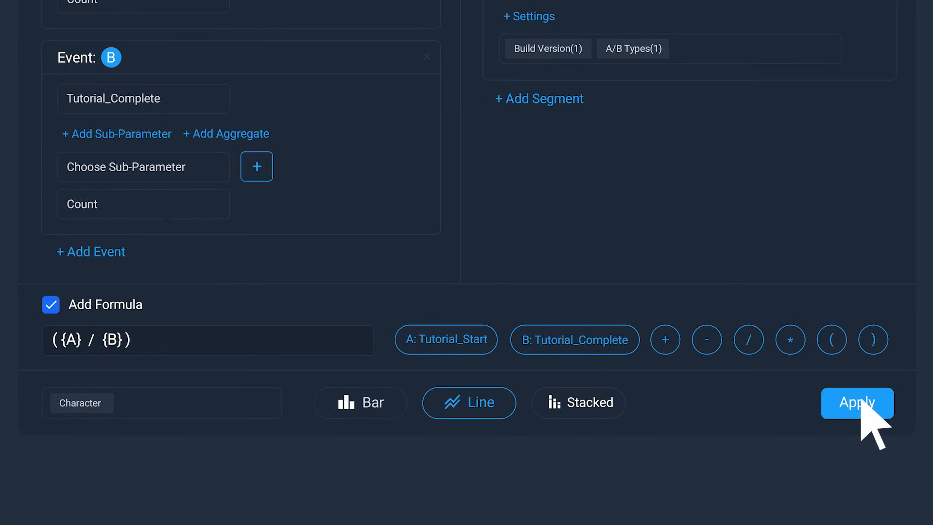
left_click(857, 403)
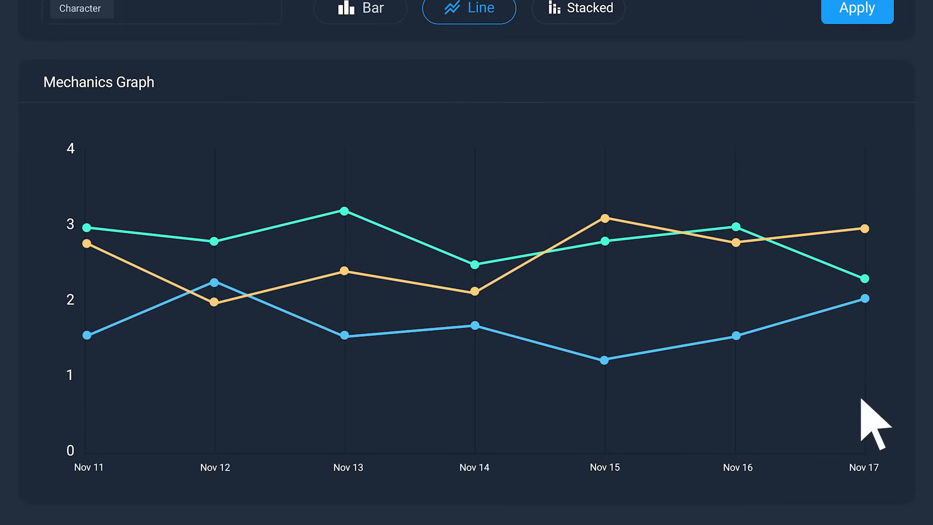